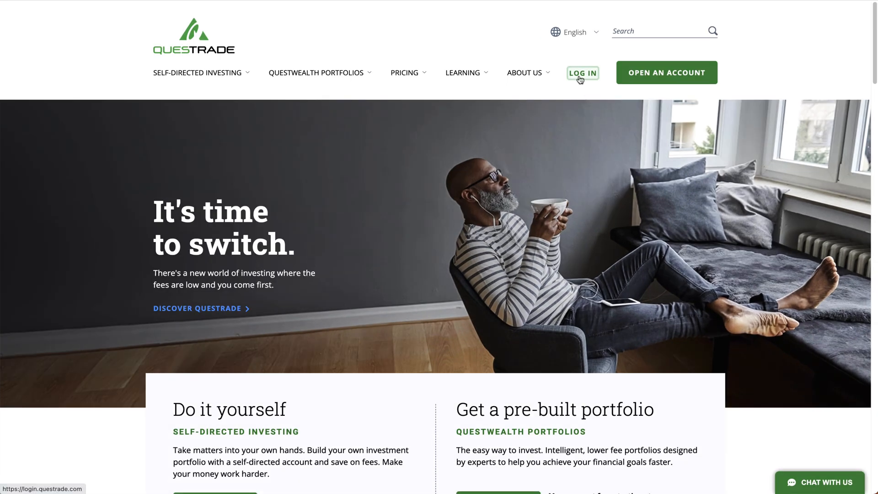
Log in to Questrade from the homepage using the saved credentials.
left_click(582, 72)
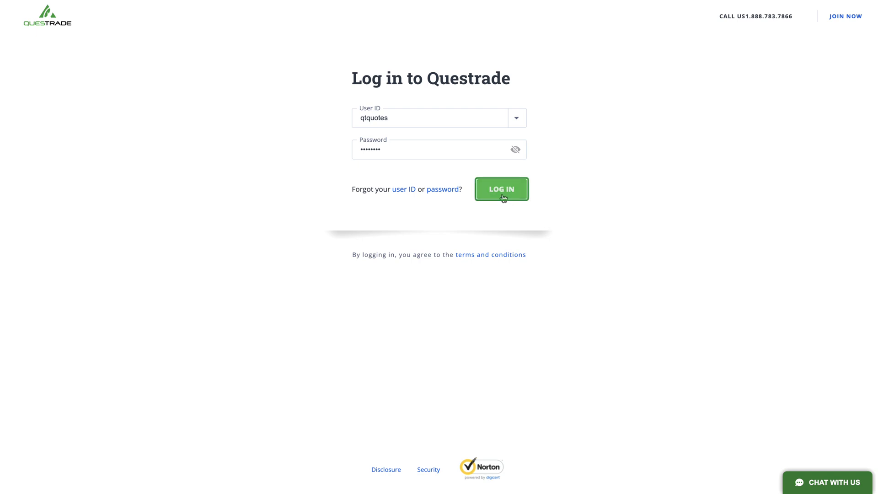
left_click(501, 189)
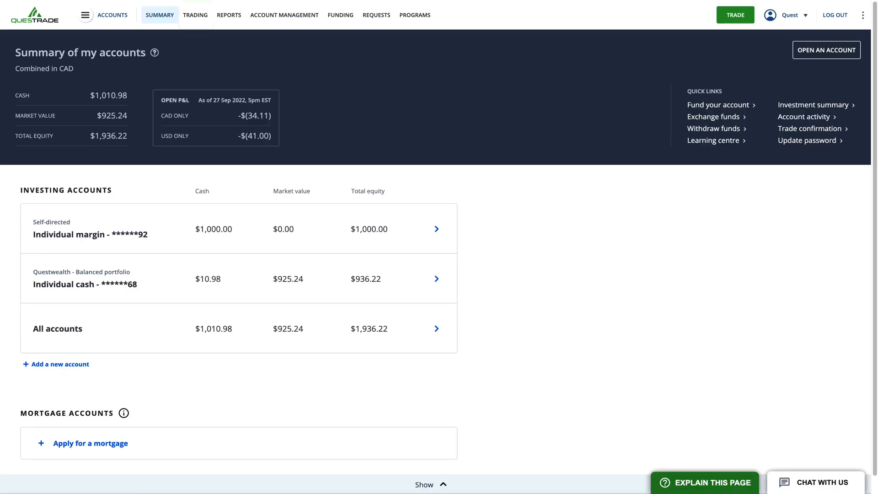
mouse_move(195, 15)
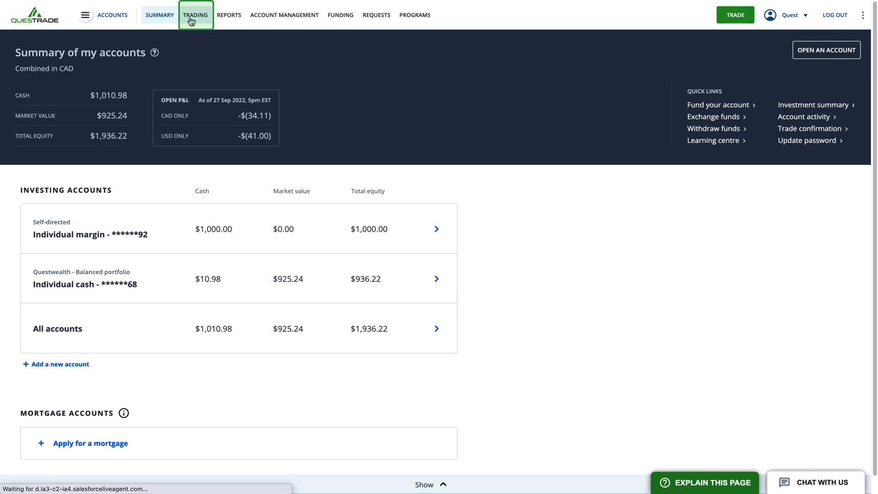
Open the Trading section and search for the AAPL symbol.
left_click(195, 15)
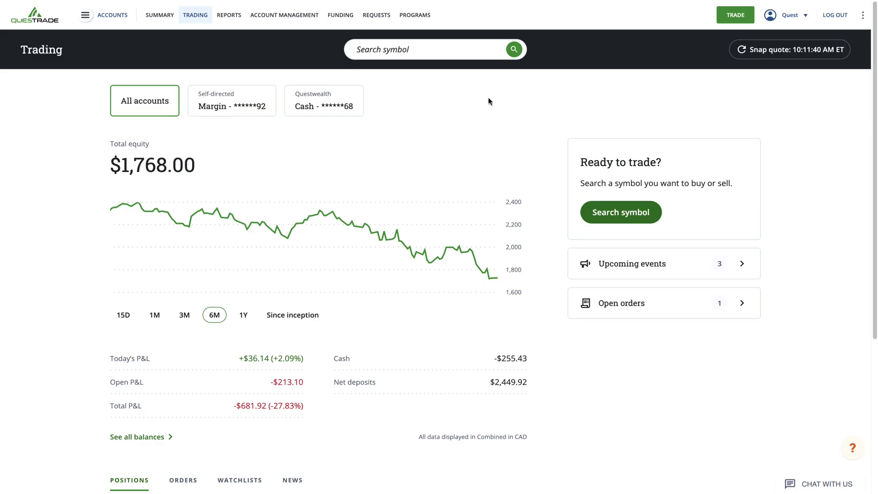
left_click(431, 50)
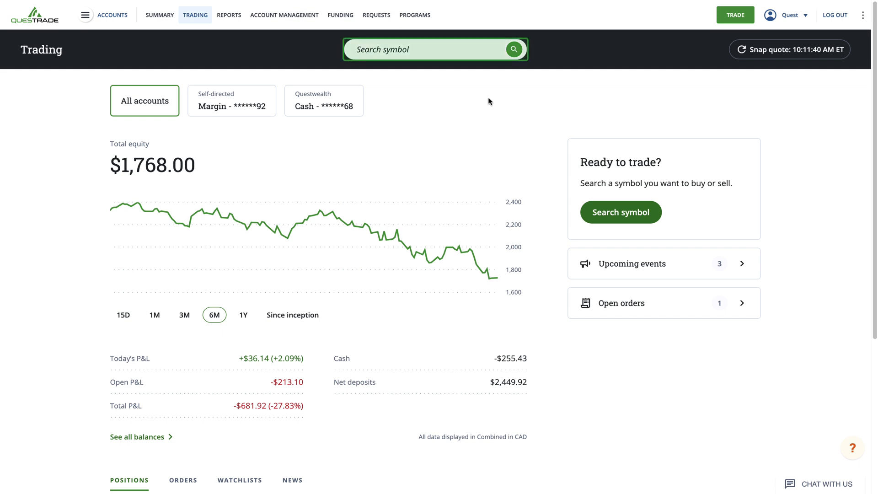
left_click(426, 49)
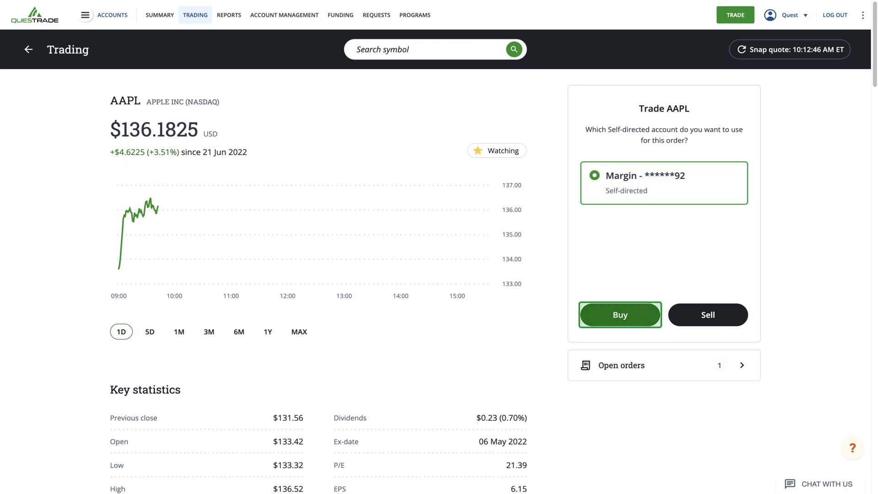
mouse_move(621, 326)
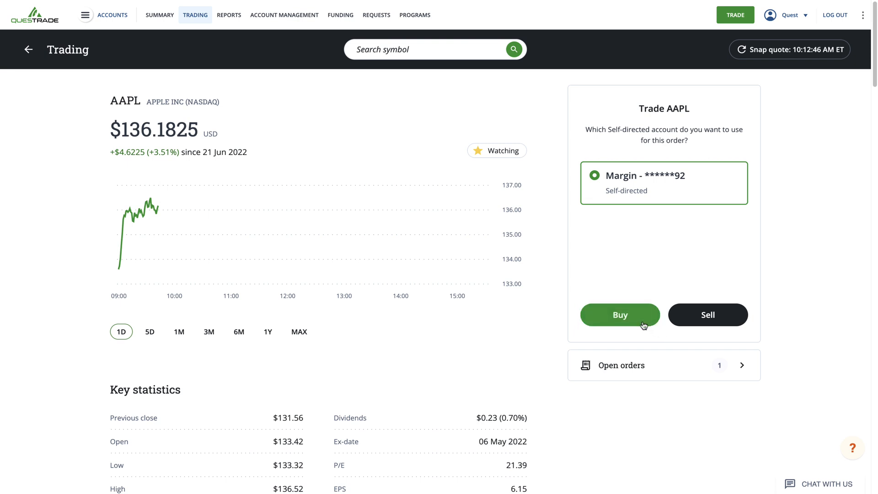
Start a buy order for AAPL from the Trade AAPL panel.
left_click(620, 314)
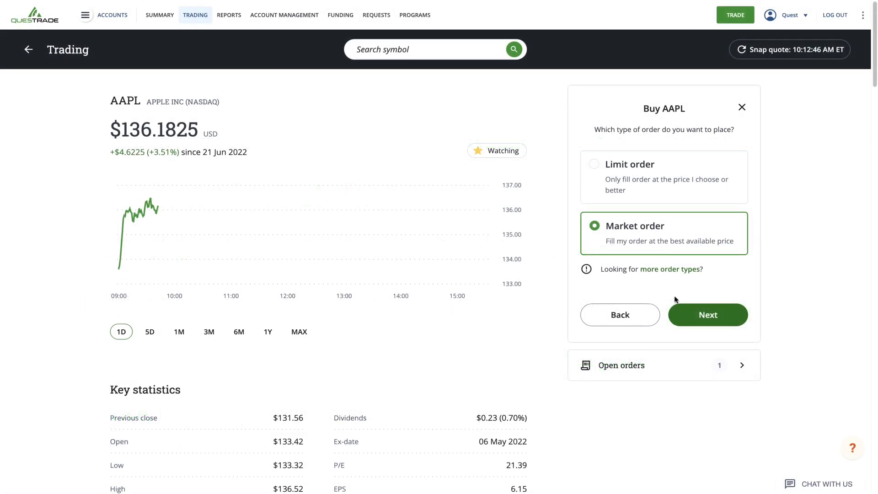
Enter a quantity of 5 shares for the AAPL market buy.
left_click(708, 314)
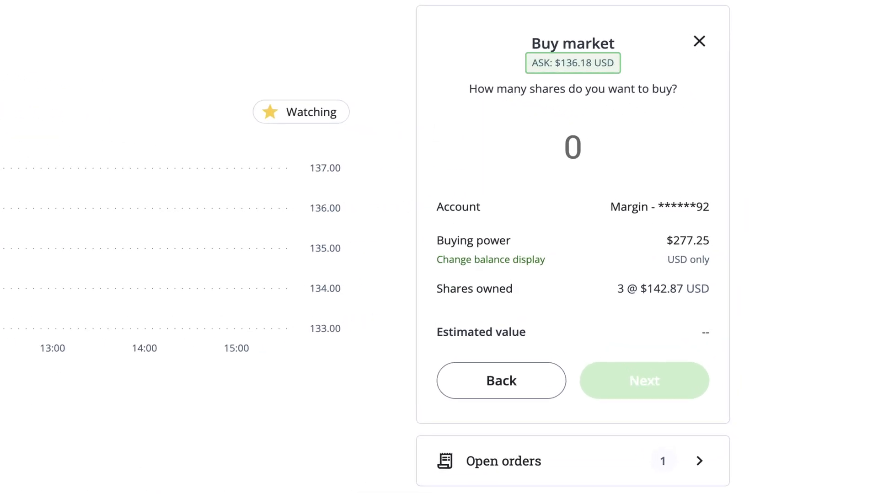
left_click(572, 147)
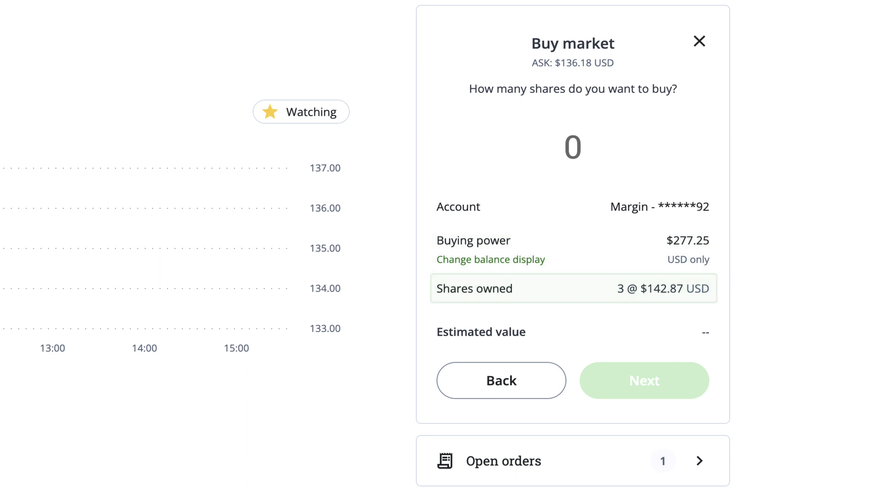
left_click(573, 147)
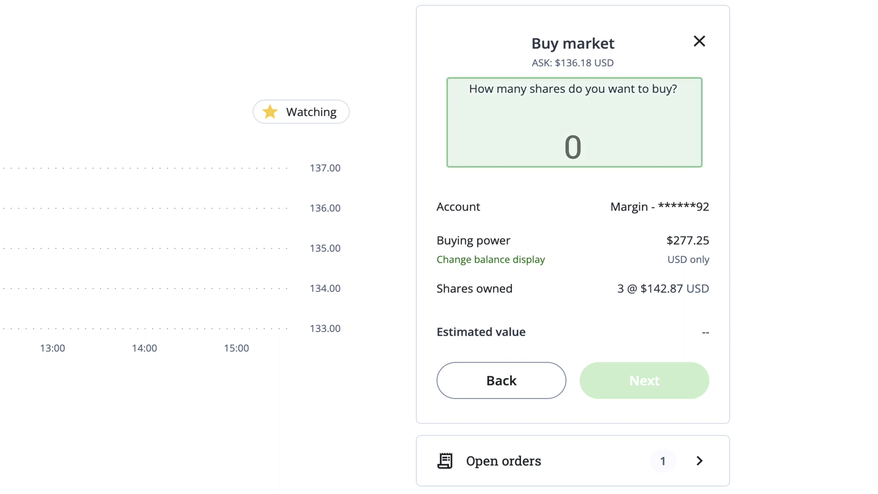
type("5")
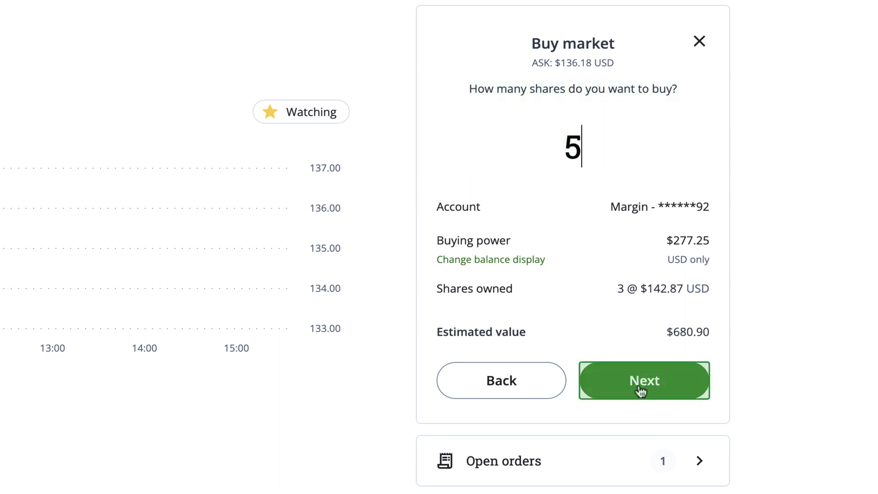
Review and place the 5-share AAPL market buy, then dismiss the confirmation.
left_click(643, 380)
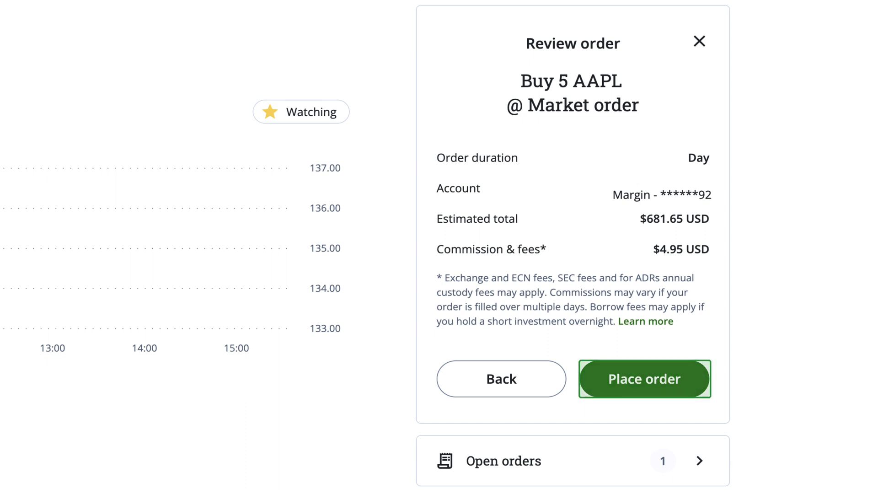
mouse_move(638, 387)
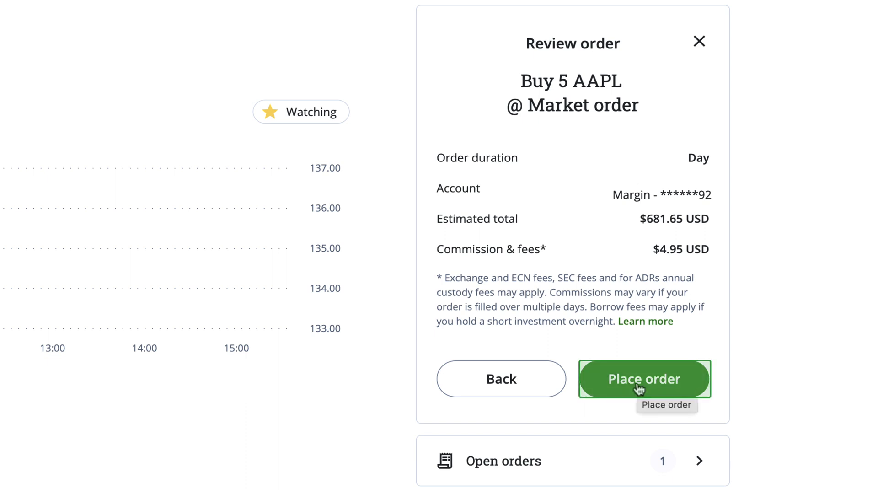
left_click(644, 378)
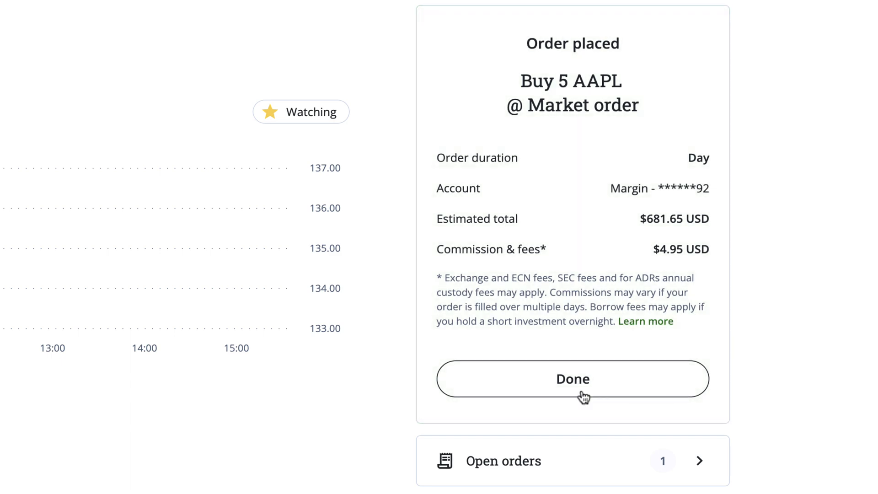
left_click(572, 379)
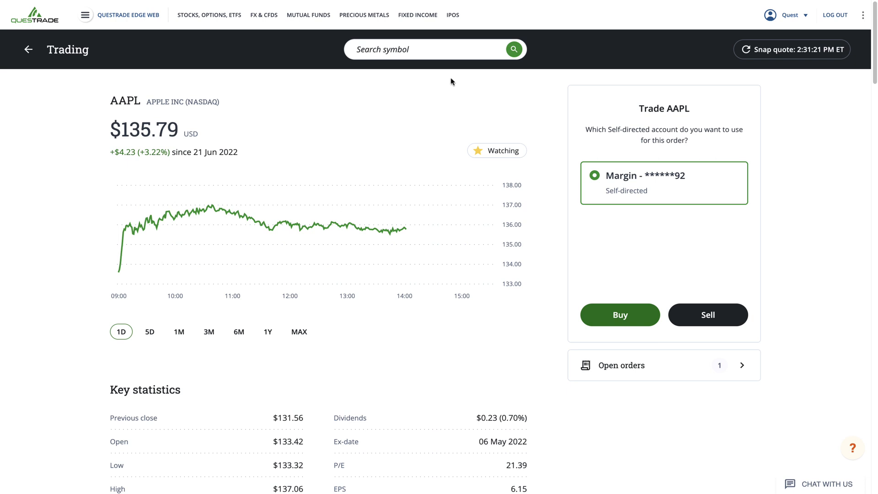
Search for SPY and open its trading page.
left_click(431, 49)
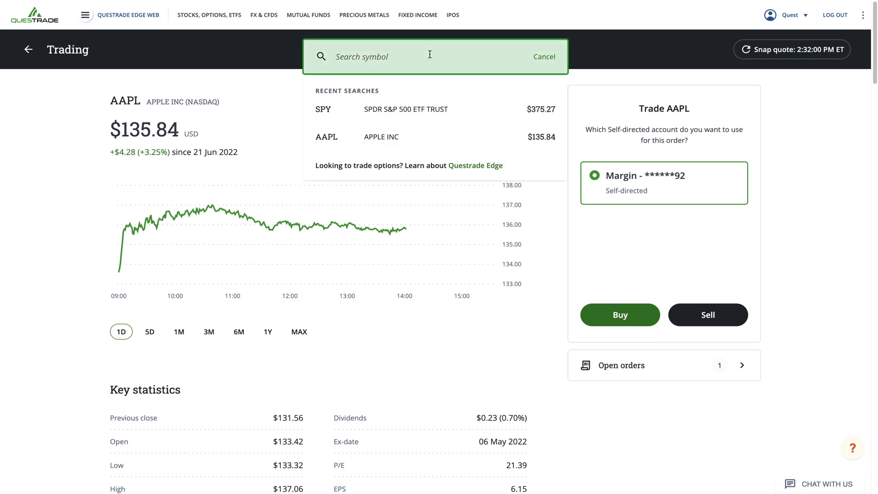
type("SPY")
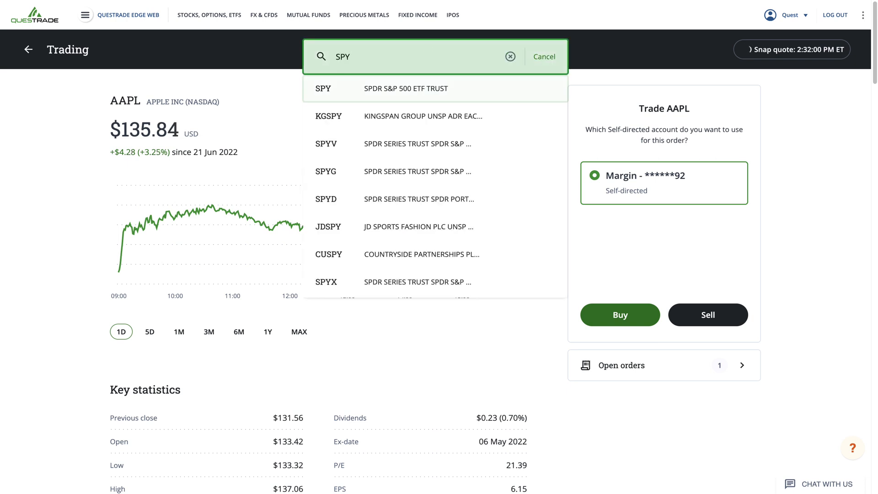
left_click(406, 88)
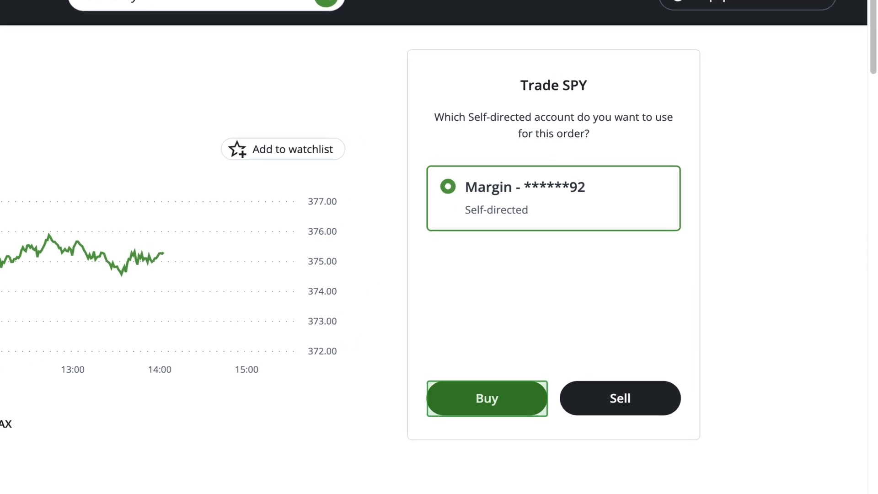
Begin a SPY limit buy order, keeping the quantity at 1 share.
left_click(487, 398)
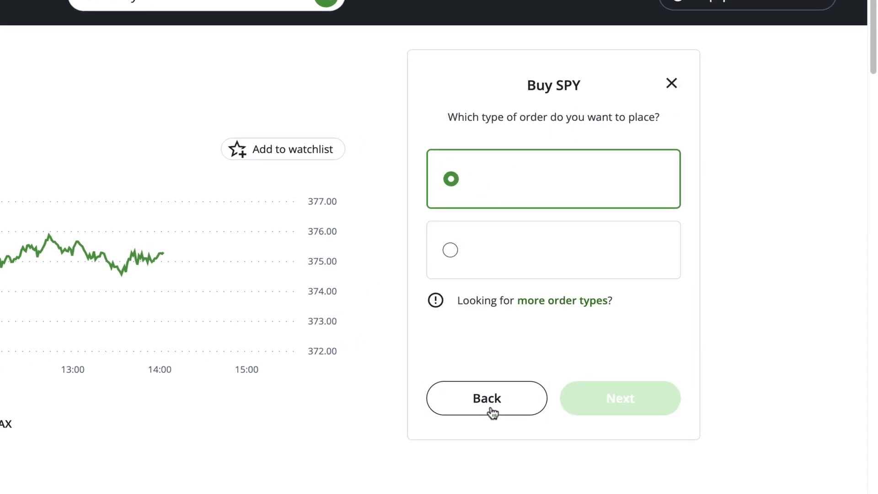
left_click(553, 179)
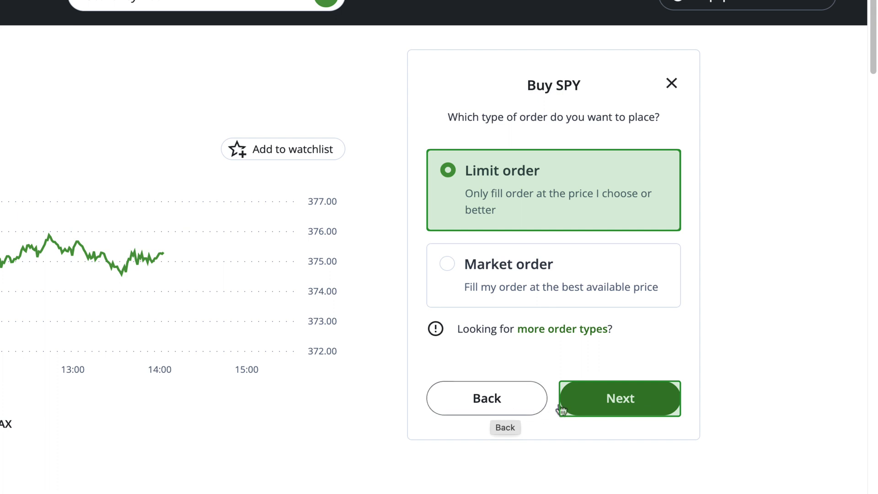
mouse_move(610, 407)
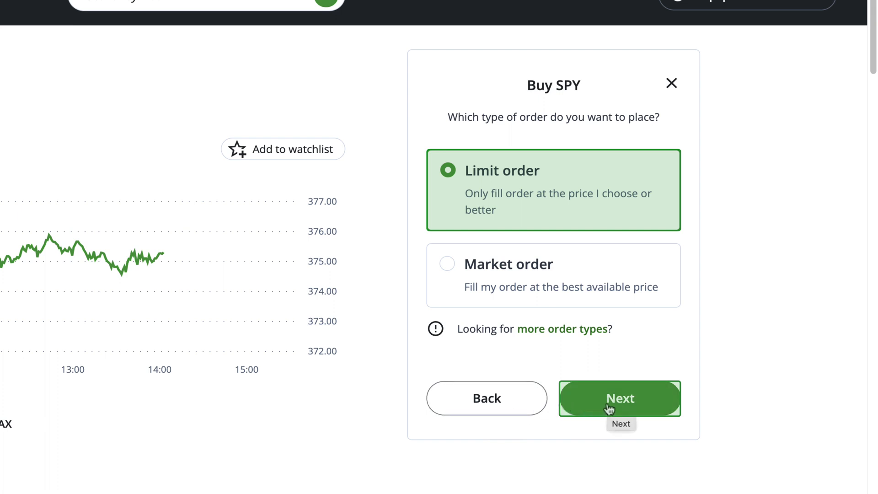
left_click(619, 398)
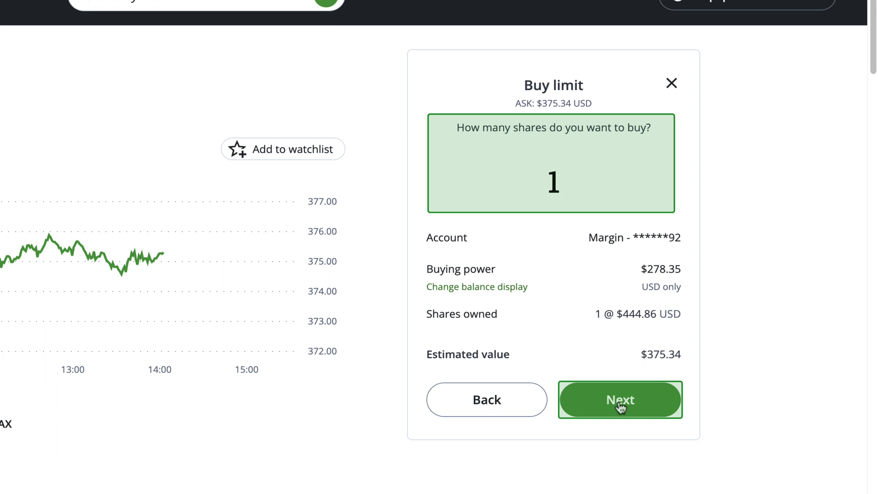
Edit the SPY limit price to $374.34 per share.
left_click(620, 399)
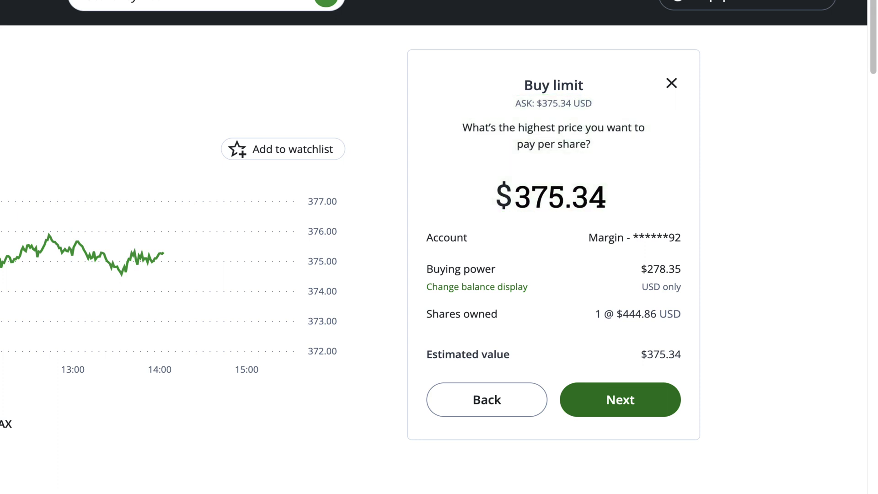
left_click(552, 197)
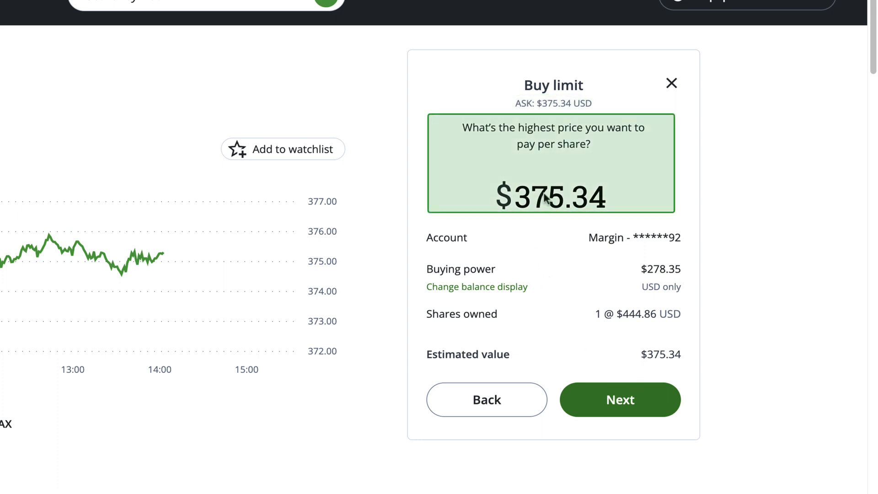
left_click(551, 197)
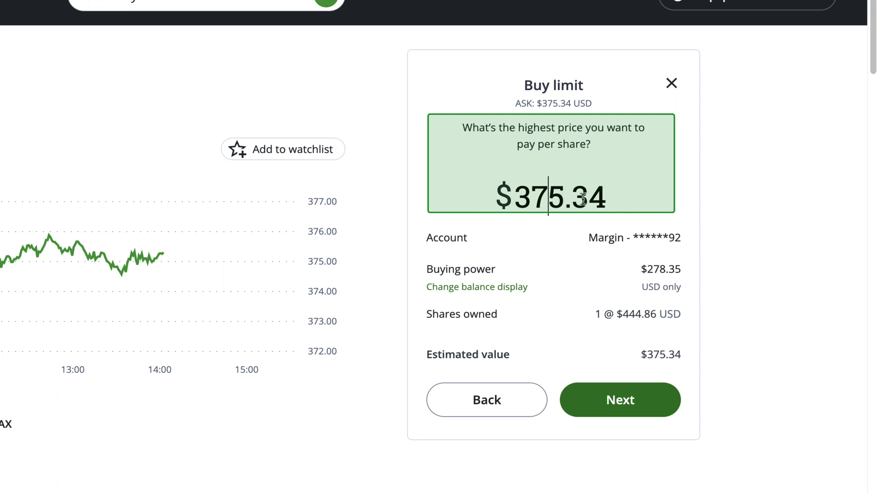
key("Backspace")
type("4")
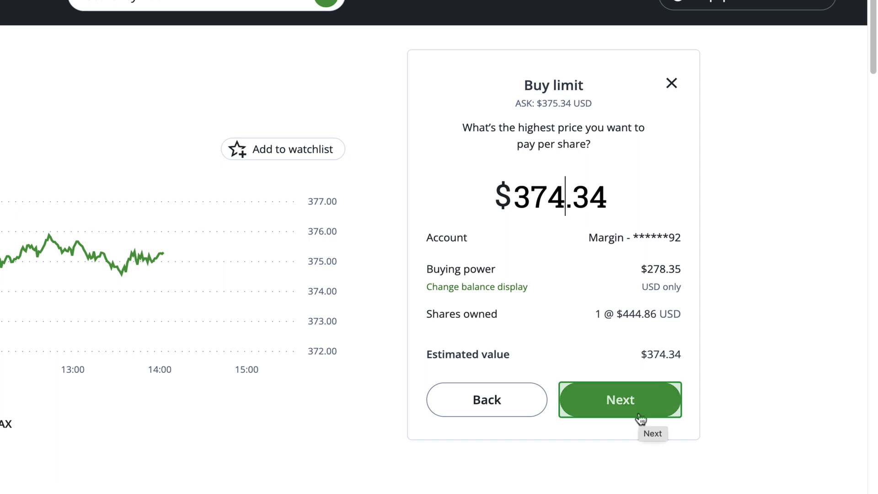
Review and place the SPY limit buy with a Good till cancelled duration.
left_click(619, 399)
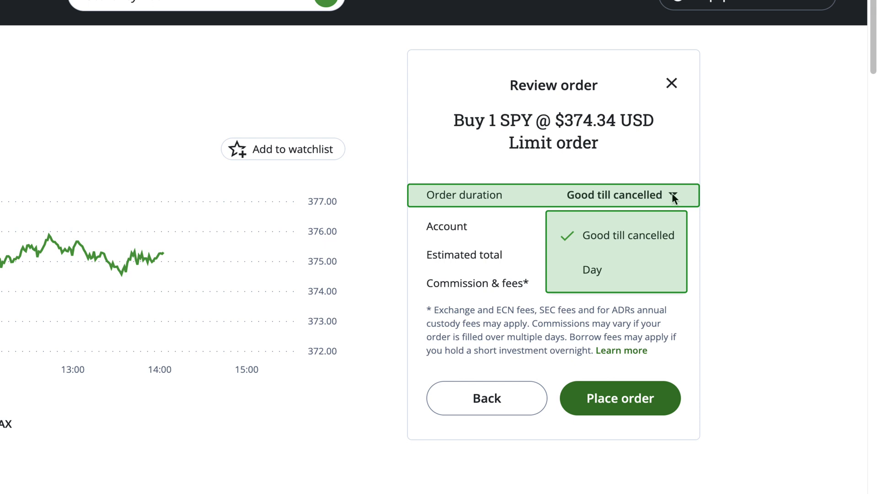
mouse_move(592, 269)
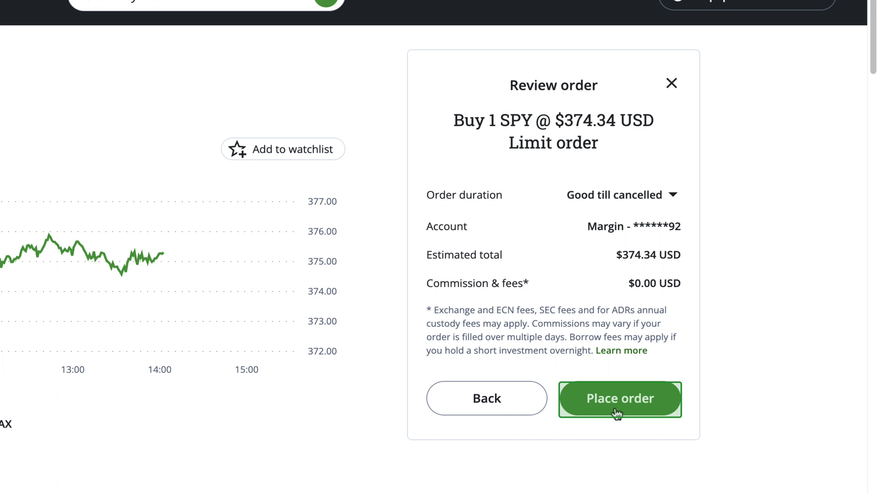
left_click(619, 398)
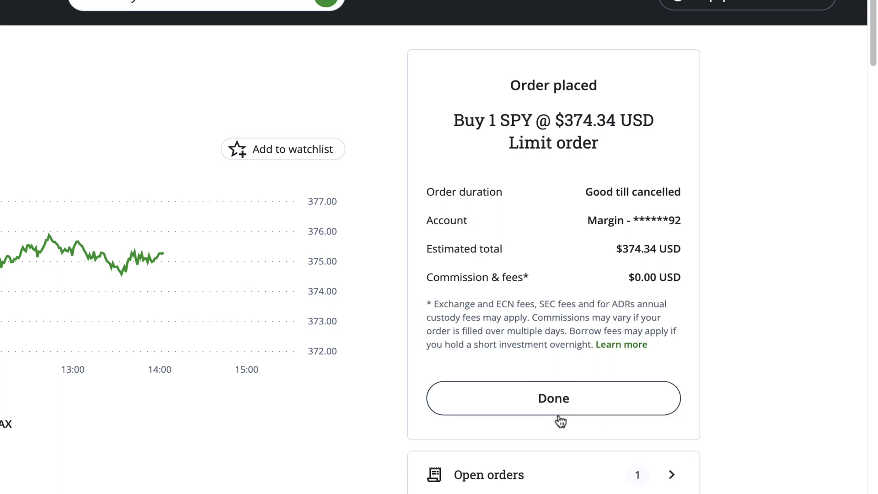